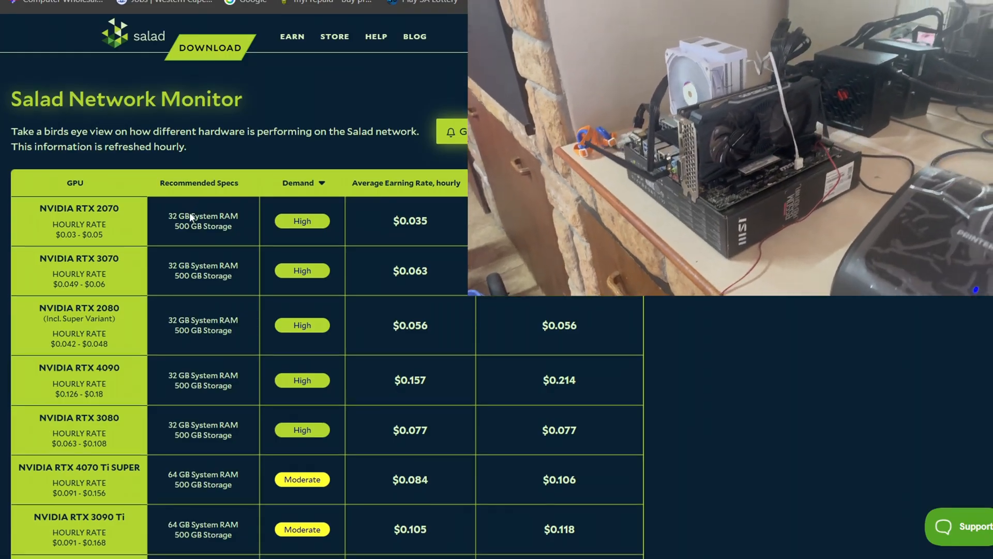
- Go to Salad's Earning Summary page and reach the machine earnings section
{"action": "scroll", "scroll_direction": "down", "scroll_amount": 3}
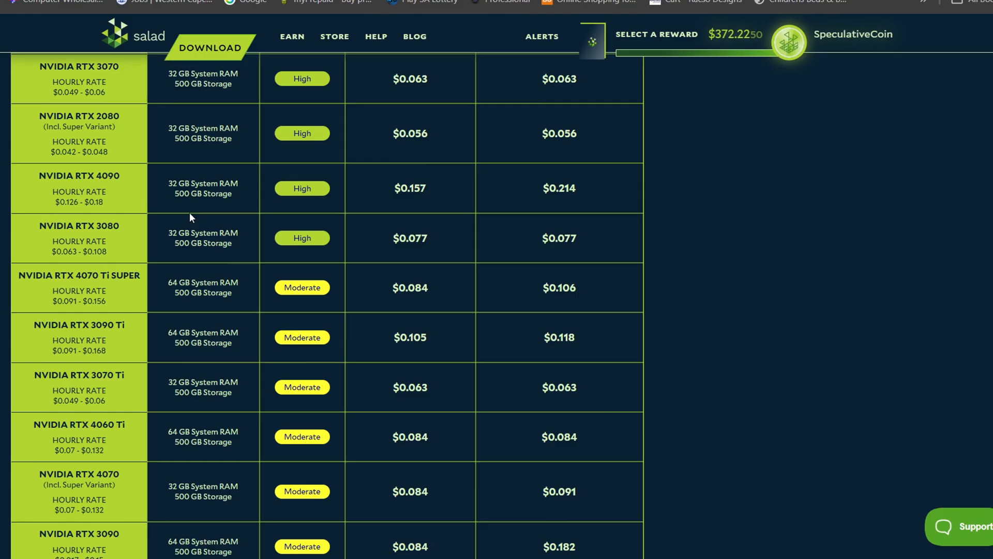
{"action": "scroll", "scroll_direction": "down", "scroll_amount": 3}
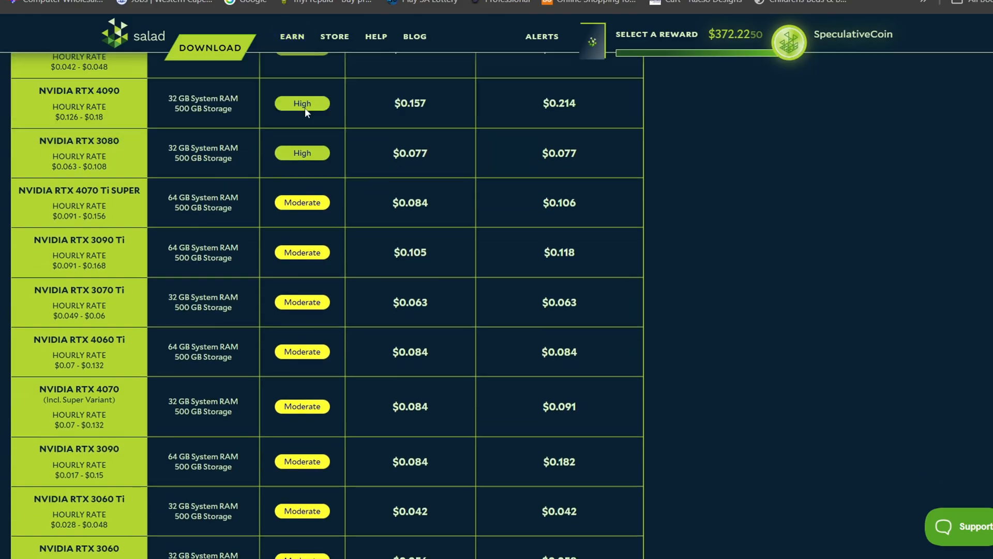
{"action": "left_click", "coordinate": [292, 36]}
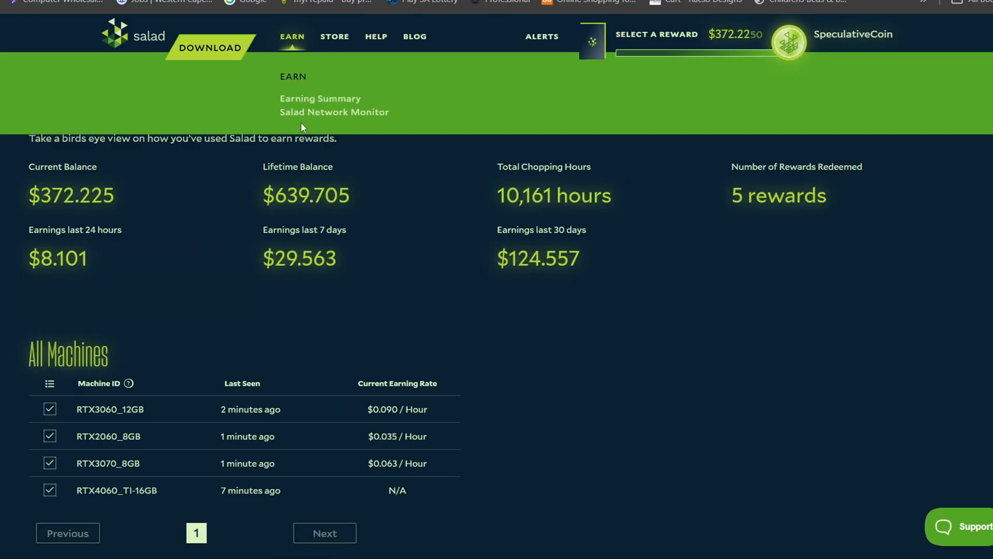
{"action": "scroll", "scroll_direction": "down", "scroll_amount": 3}
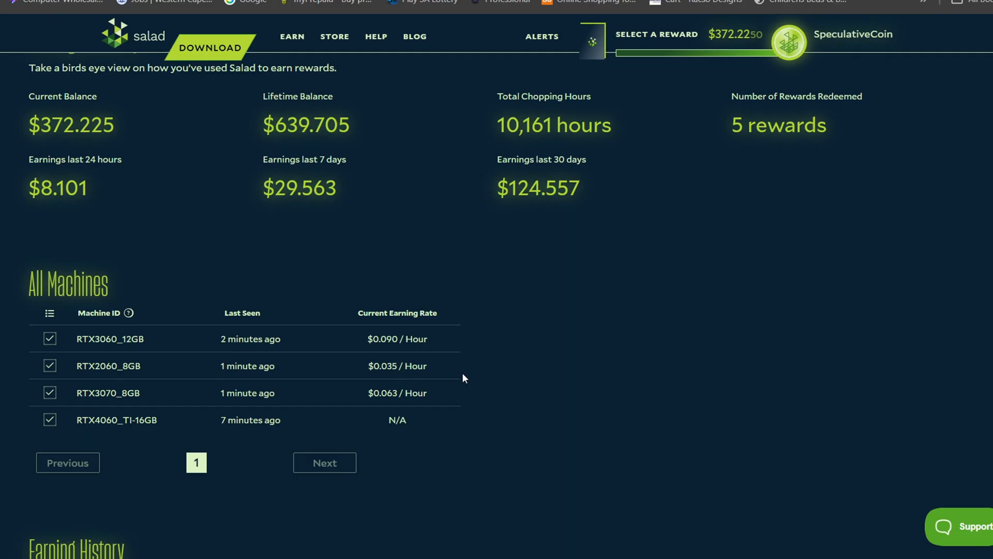
{"action": "mouse_move", "coordinate": [369, 380]}
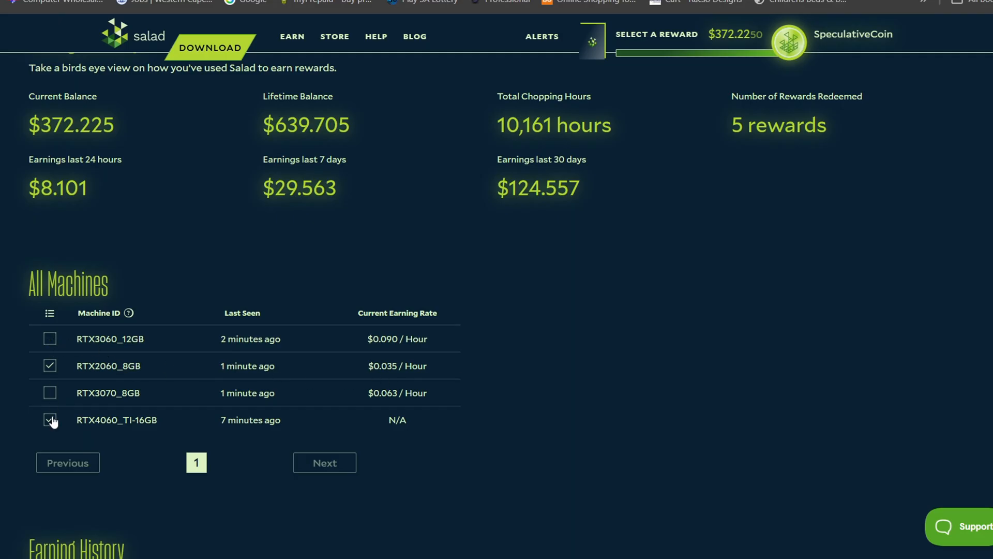
- Show only the RTX2060_8GB machine and view its earning history as a table
{"action": "left_click", "coordinate": [50, 419]}
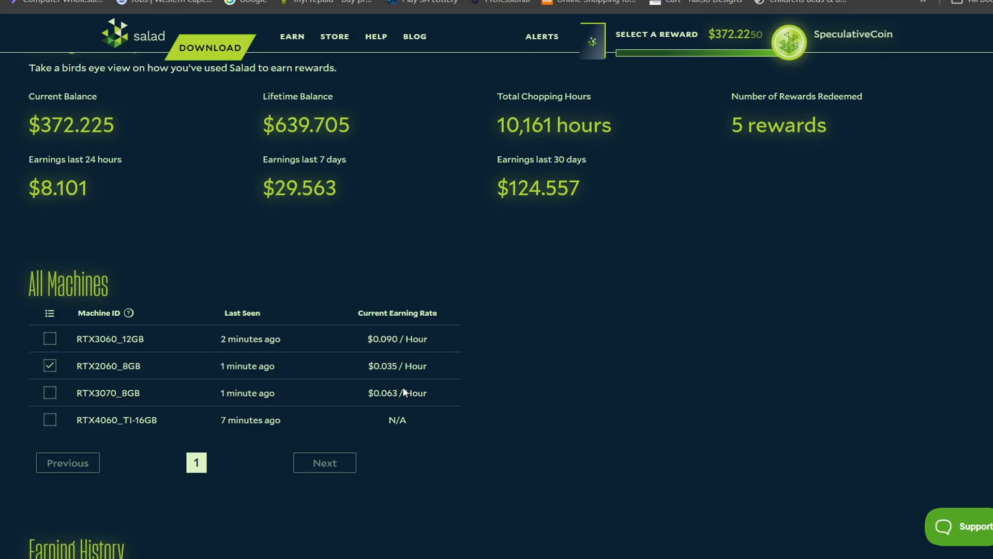
{"action": "mouse_move", "coordinate": [408, 382]}
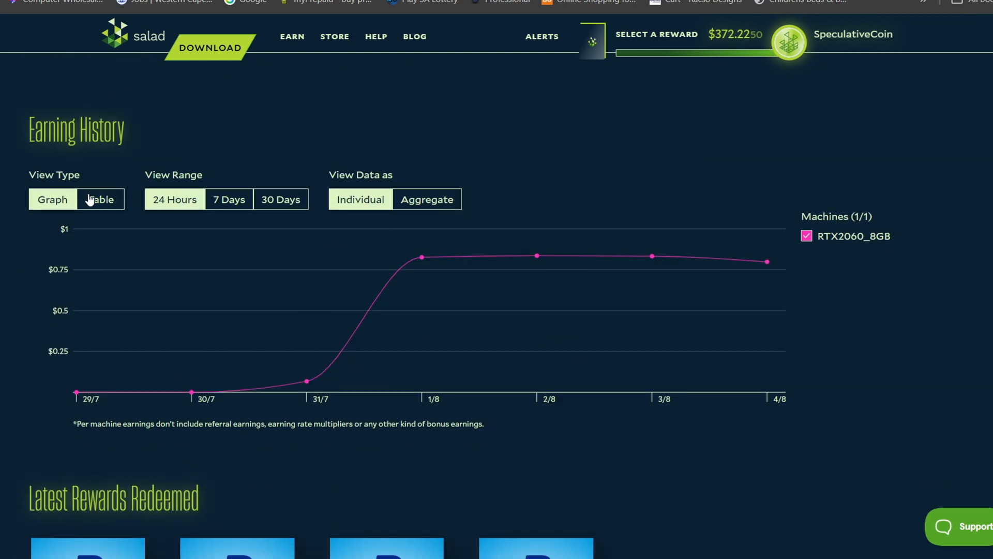
{"action": "left_click", "coordinate": [101, 198]}
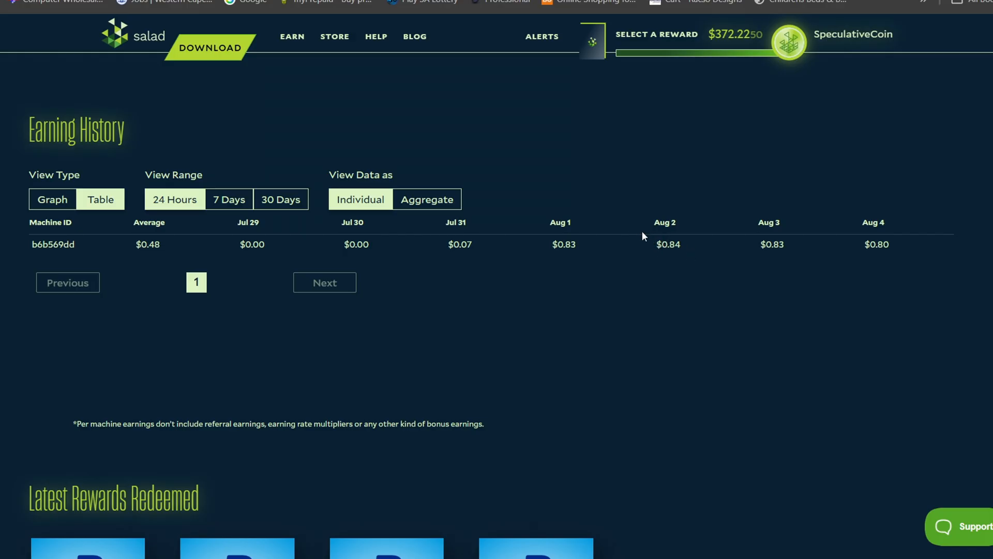
{"action": "left_click", "coordinate": [376, 36]}
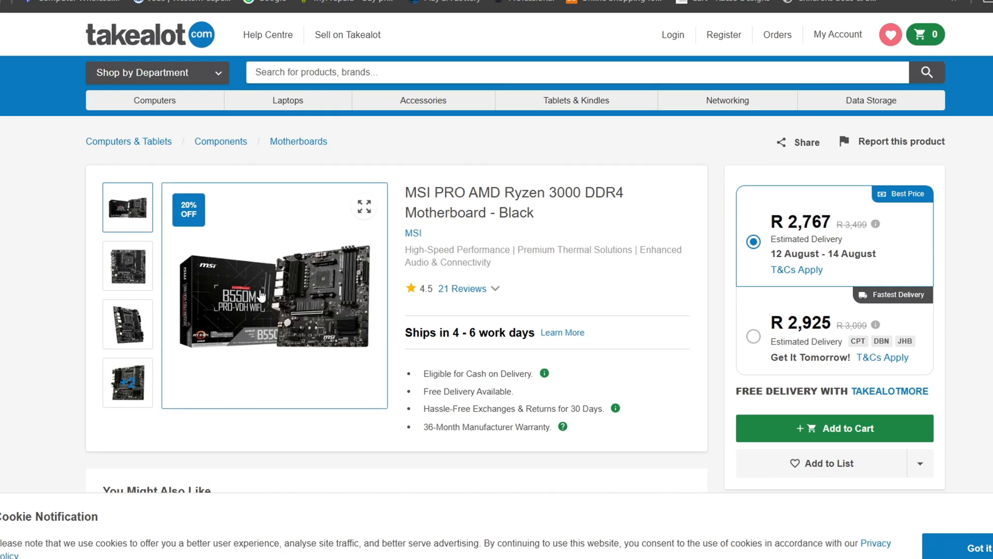
{"action": "mouse_move", "coordinate": [239, 312]}
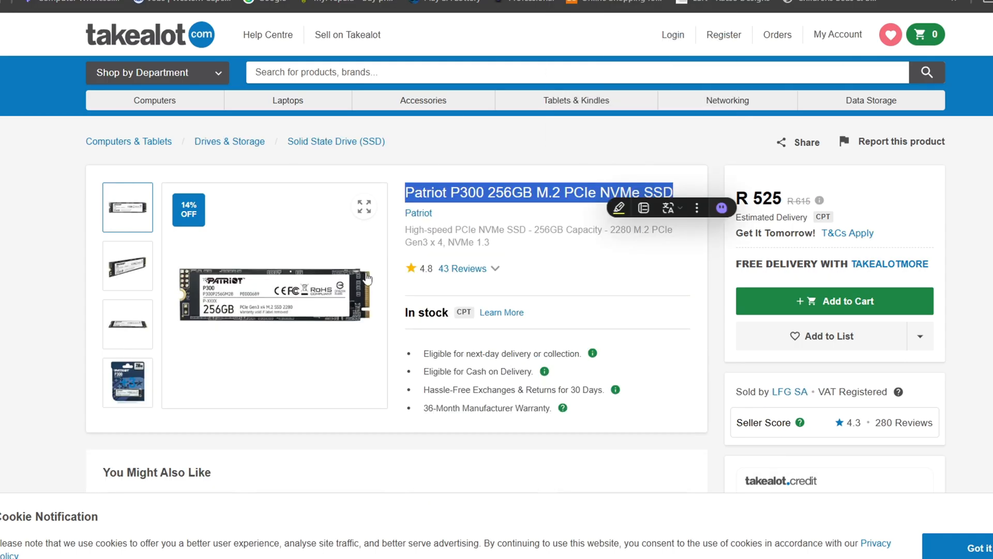
{"action": "mouse_move", "coordinate": [323, 238]}
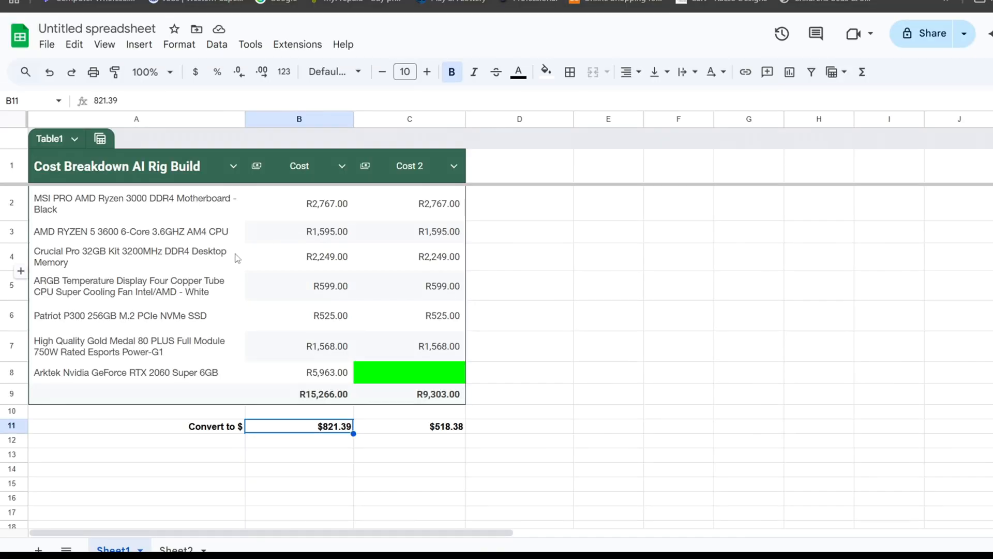
{"action": "mouse_move", "coordinate": [448, 432]}
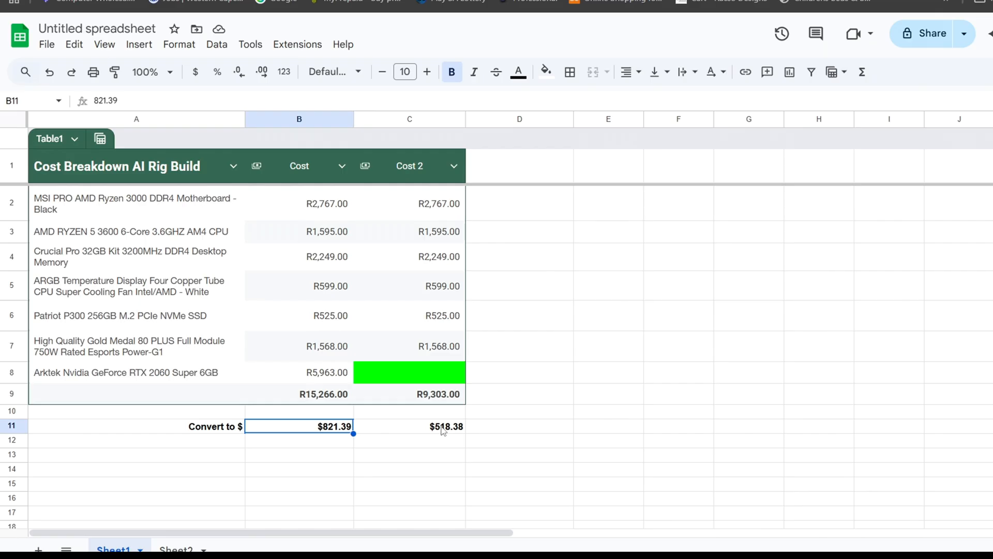
{"action": "mouse_move", "coordinate": [158, 295]}
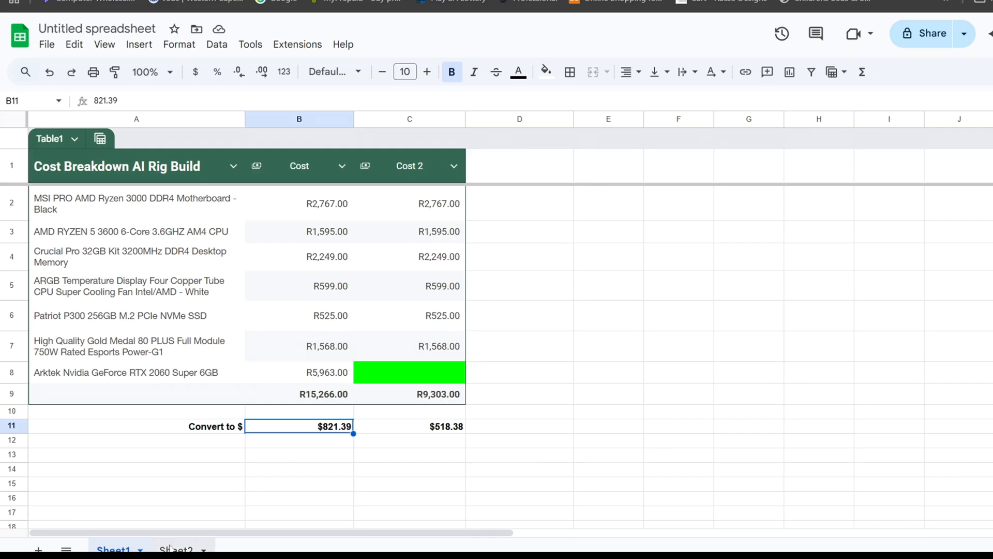
- Switch from the cost breakdown on Sheet1 to Sheet2 with the Salad profit calculation
{"action": "left_click", "coordinate": [176, 548]}
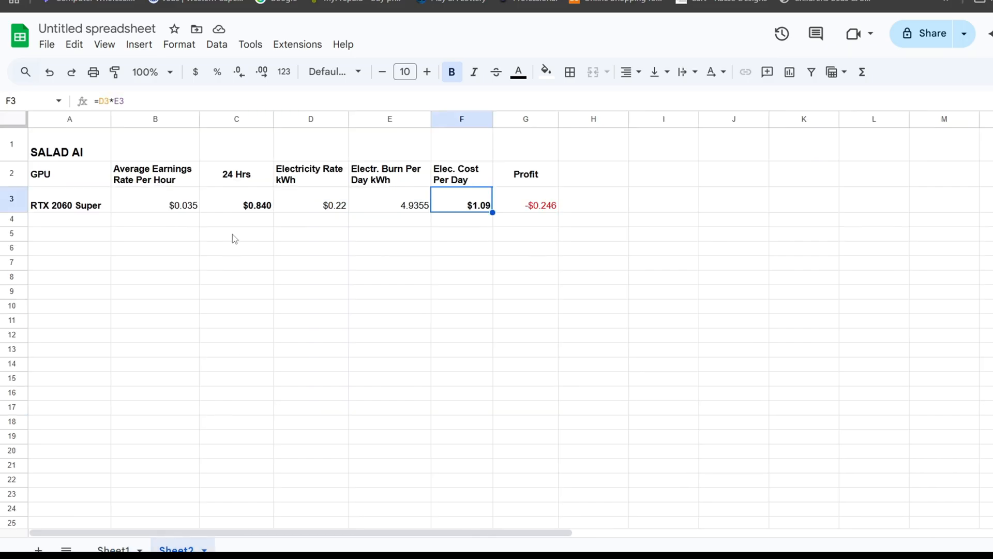
{"action": "mouse_move", "coordinate": [257, 212]}
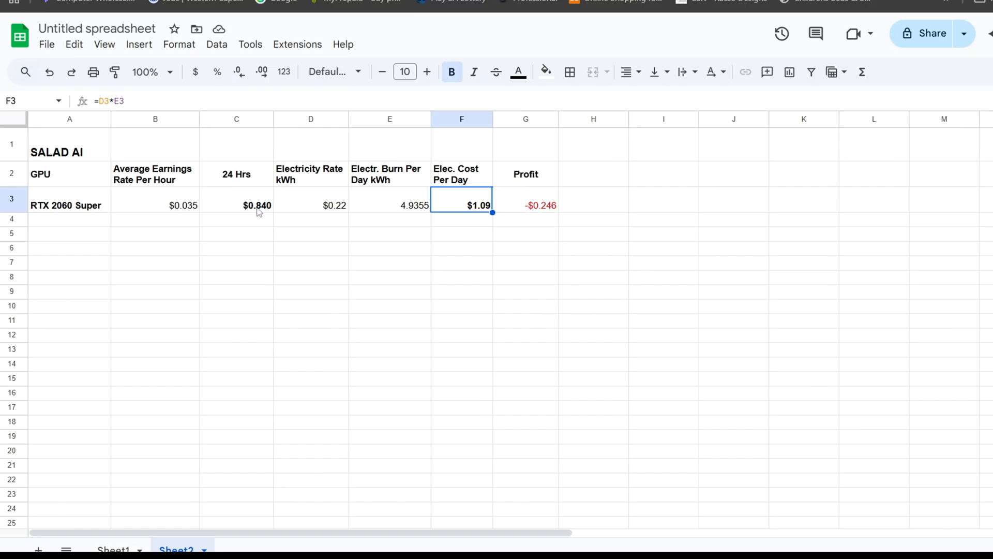
{"action": "mouse_move", "coordinate": [469, 204]}
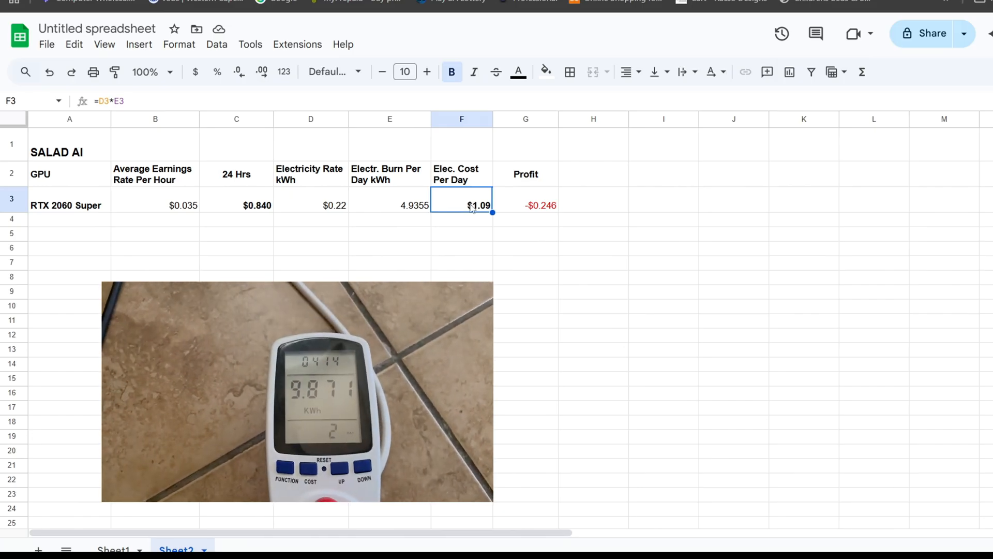
- Check the =C3-F3 formula giving -$0.246 daily profit, then return to Salad's earnings page
{"action": "left_click", "coordinate": [526, 205]}
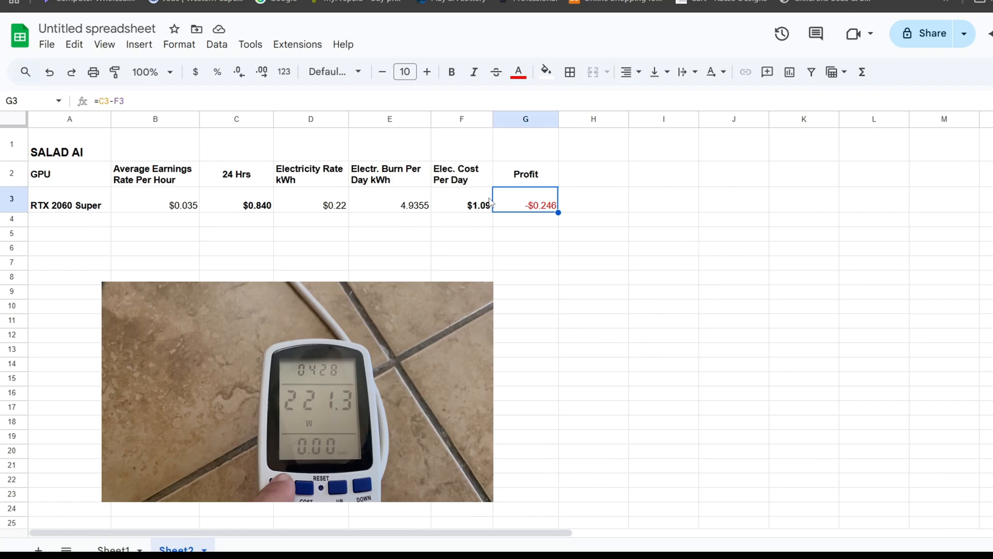
{"action": "mouse_move", "coordinate": [483, 195]}
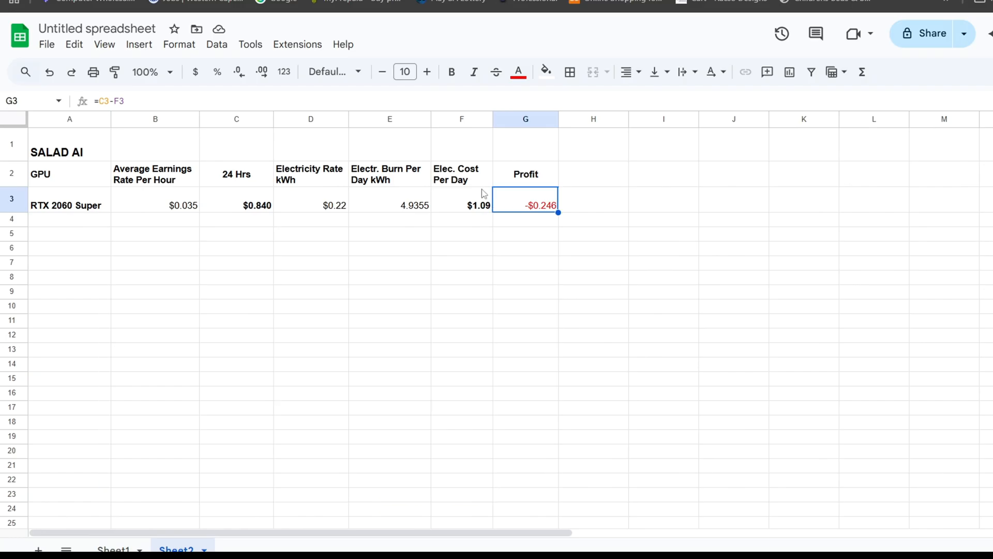
{"action": "mouse_move", "coordinate": [473, 176]}
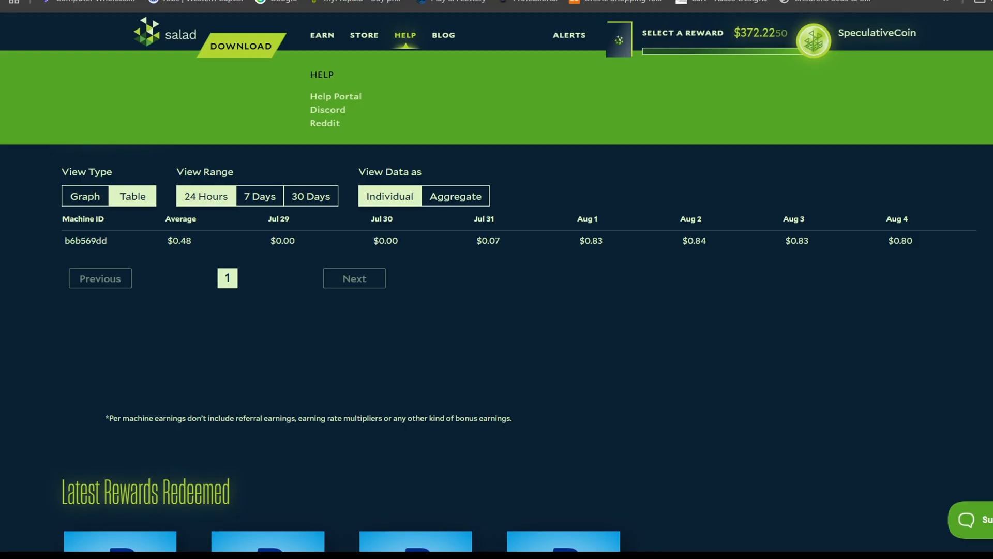
{"action": "scroll", "scroll_direction": "up", "scroll_amount": 3}
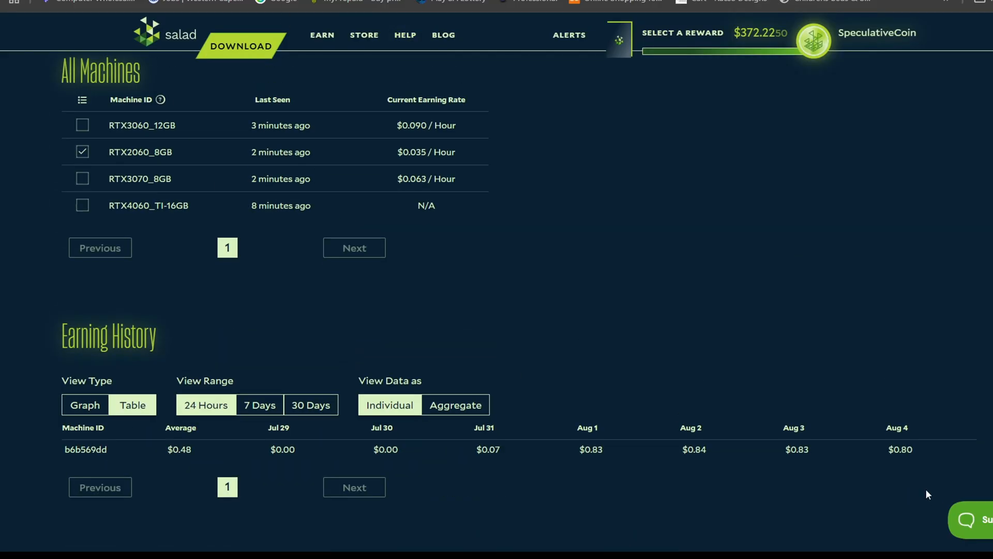